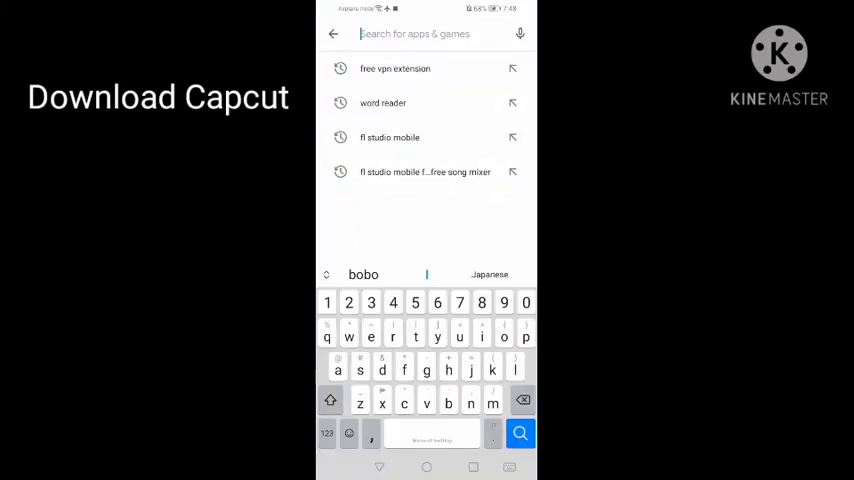
# Search 'cap' in the Play Store and choose the CapCut suggestion
pyautogui.write('cap')
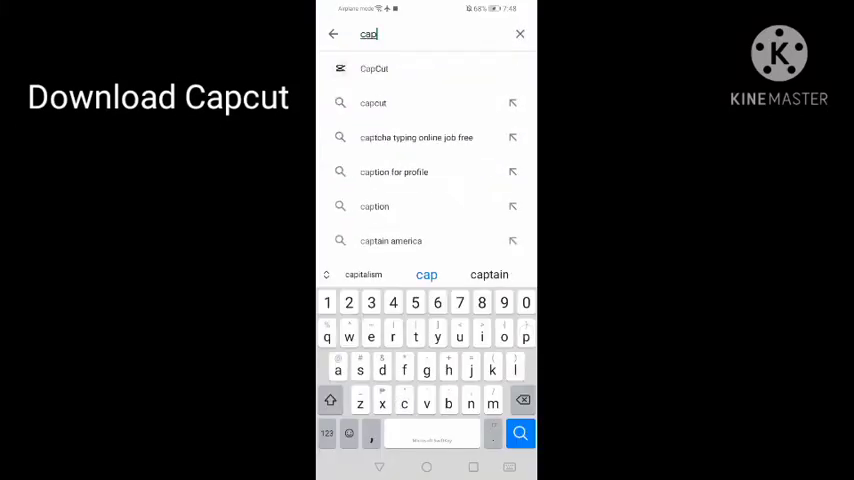
pyautogui.click(520, 432)
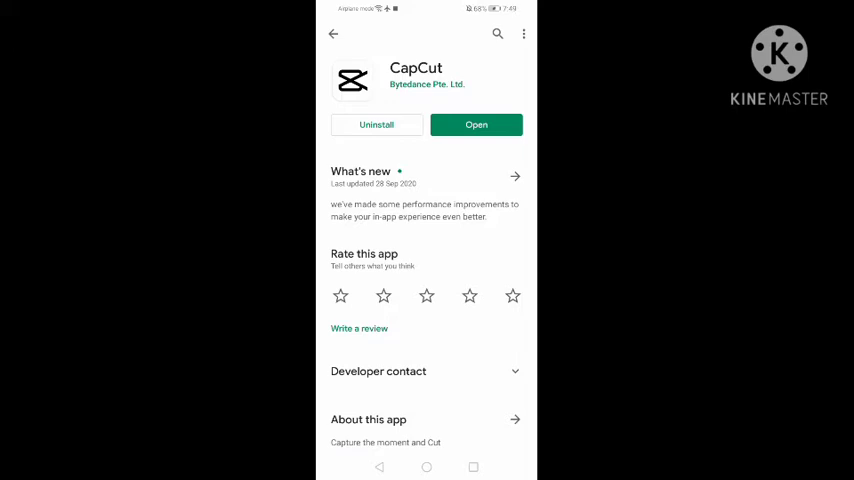
pyautogui.scroll(-3)
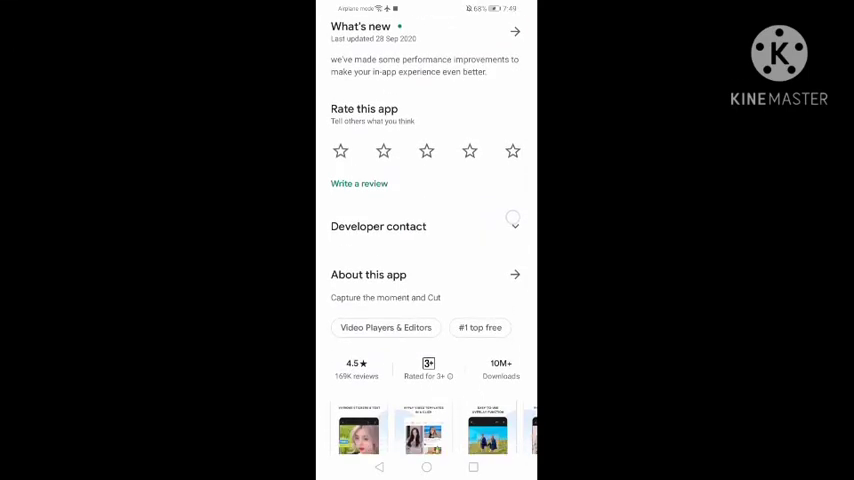
pyautogui.scroll(-3)
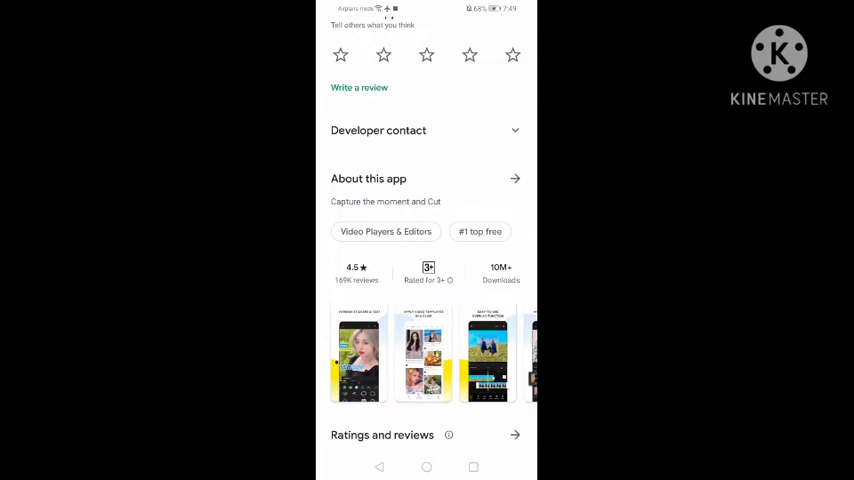
pyautogui.hscroll(-3)
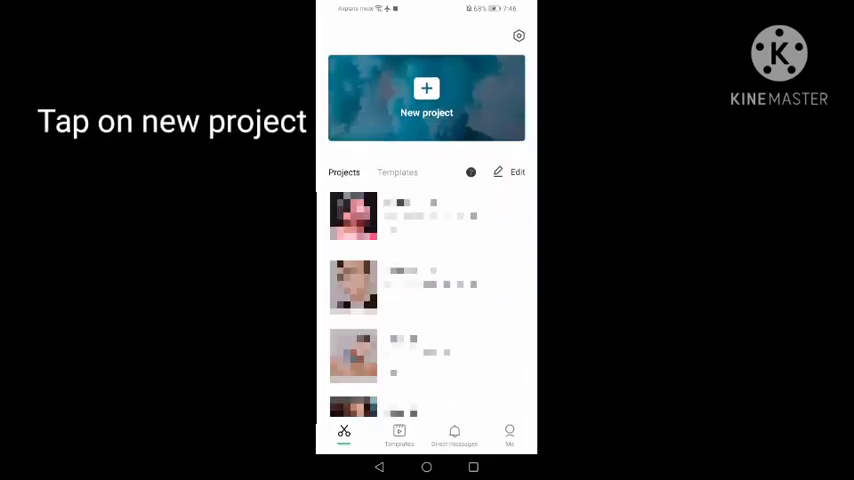
# Create a new project from the Photos library with the superhero photos added
pyautogui.click(426, 98)
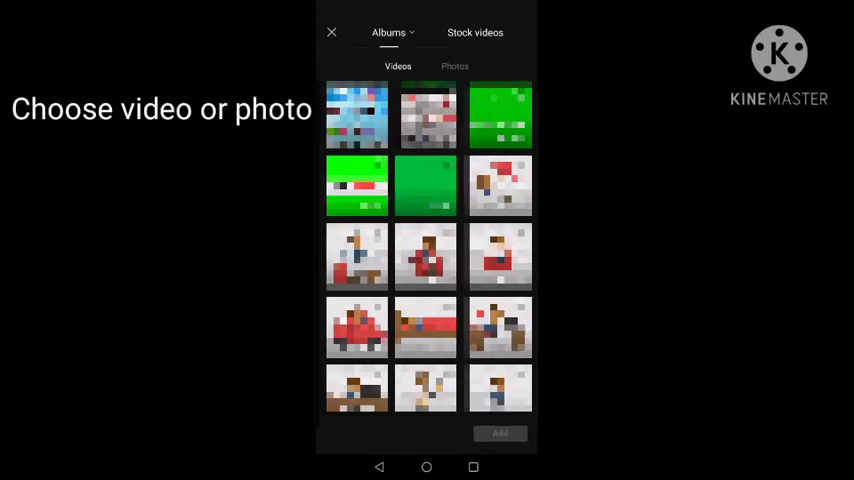
pyautogui.click(454, 66)
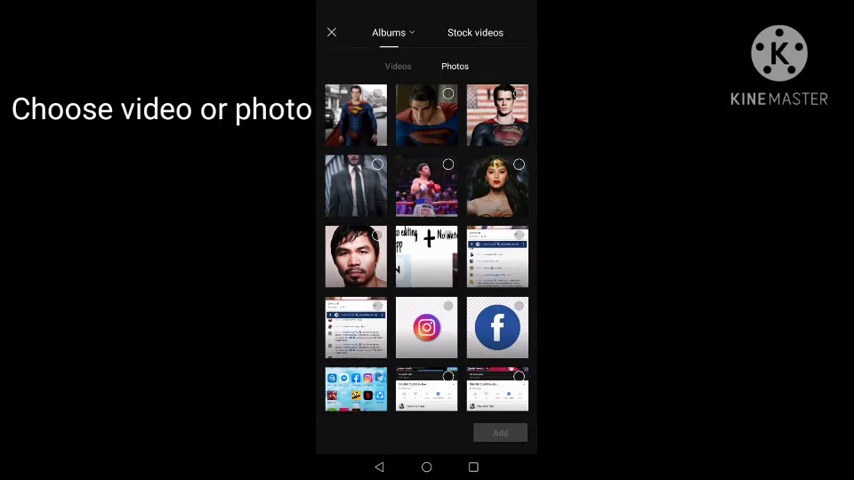
pyautogui.click(356, 116)
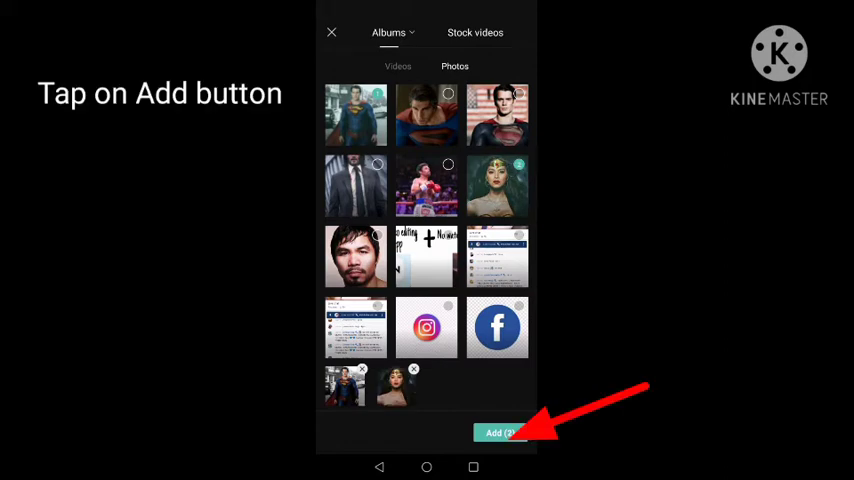
pyautogui.click(500, 432)
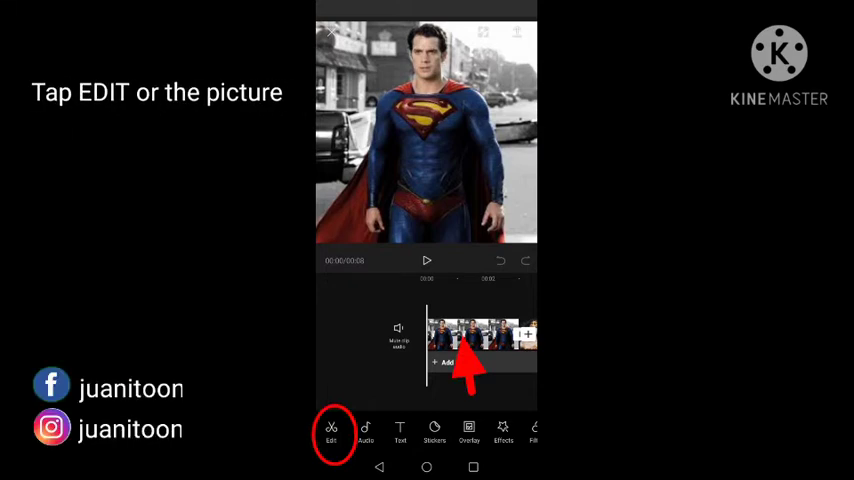
# Apply the Anime style to the superhero photo clip from its Edit options
pyautogui.click(332, 432)
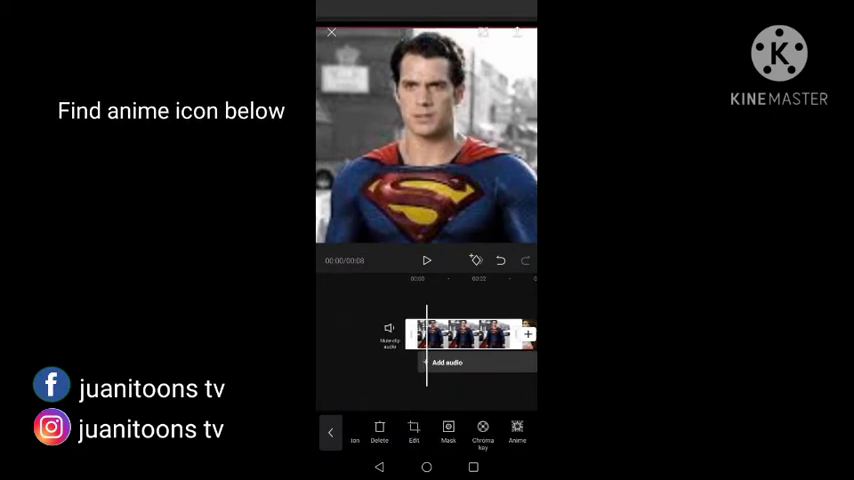
pyautogui.click(516, 432)
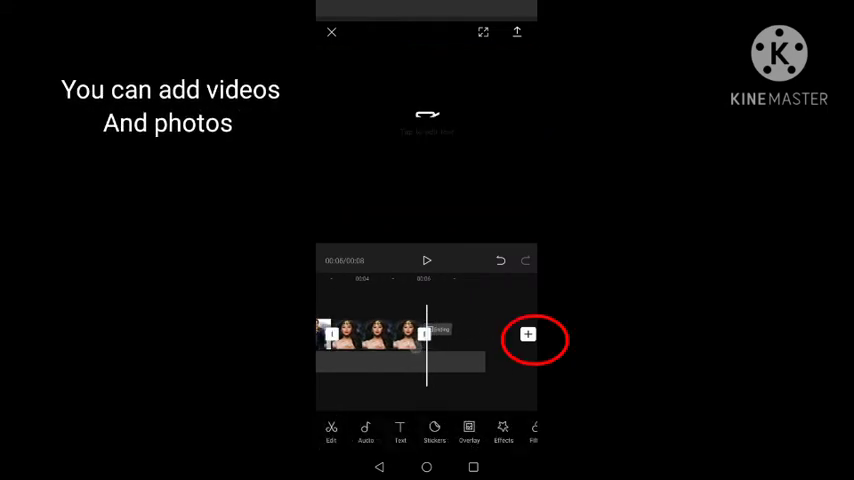
# Append more superhero photos at the end of the timeline via the + button
pyautogui.click(528, 334)
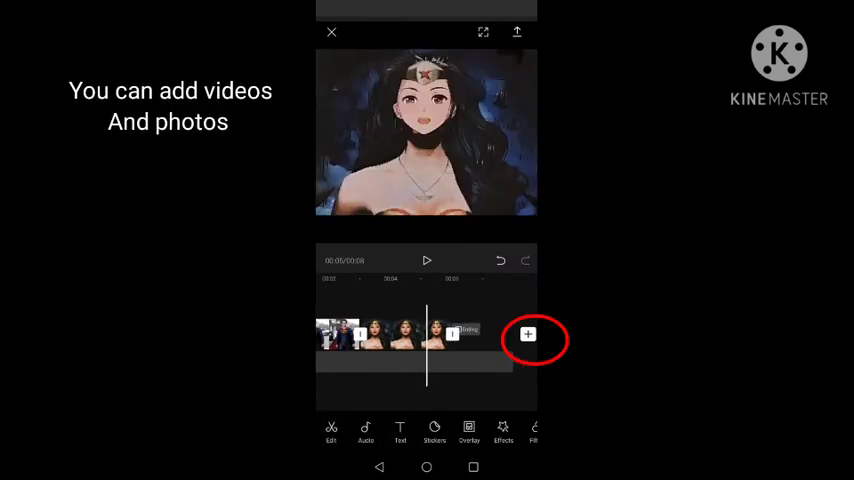
pyautogui.click(528, 334)
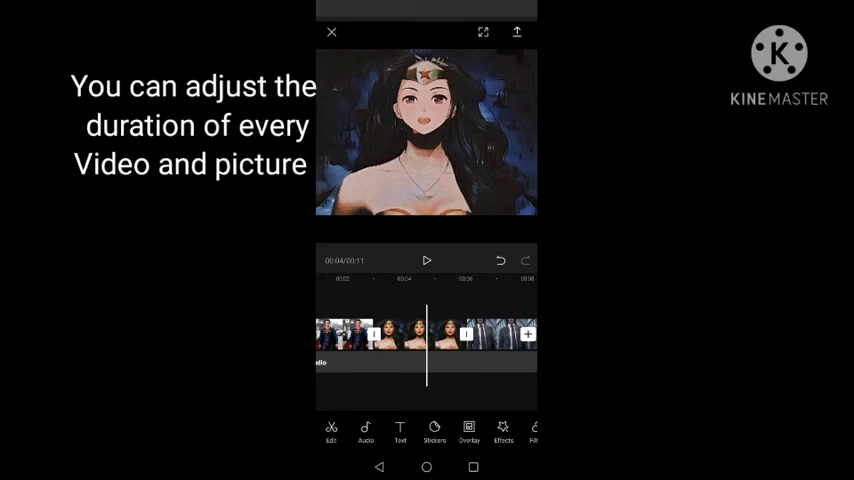
# Select a clip to adjust its duration, then reach the export settings
pyautogui.click(404, 336)
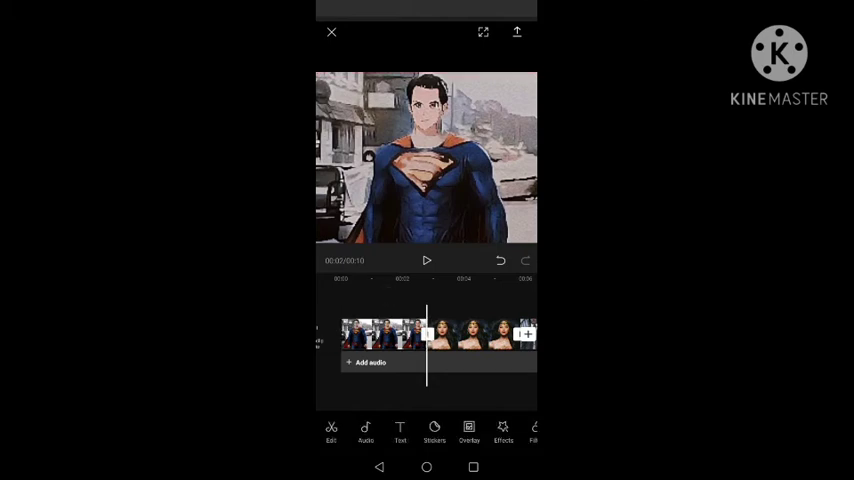
pyautogui.click(516, 32)
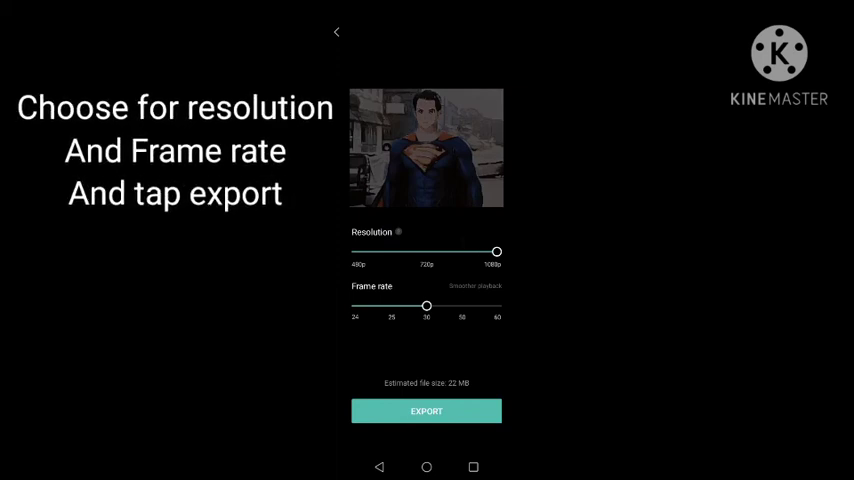
# Export the project as a 1080p, 30 fps video
pyautogui.click(426, 412)
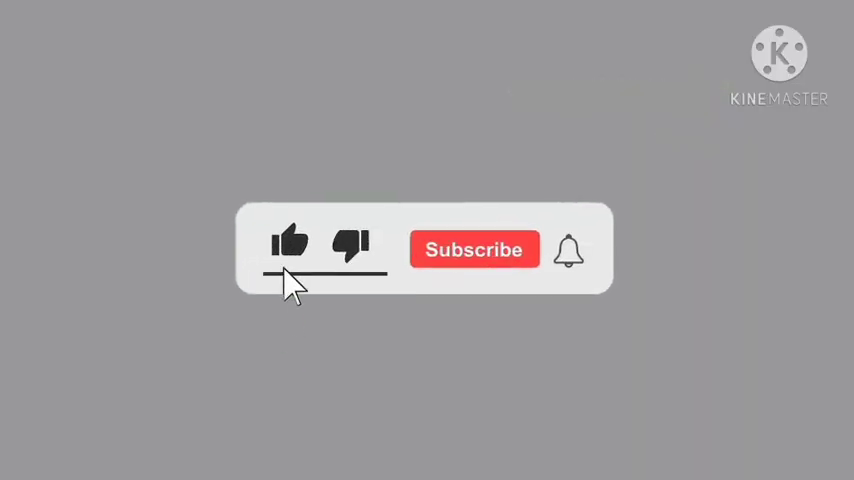
pyautogui.click(474, 250)
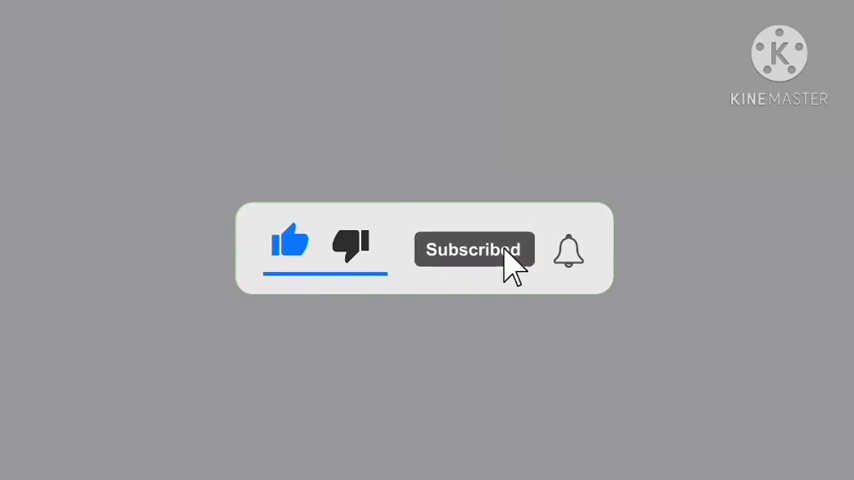